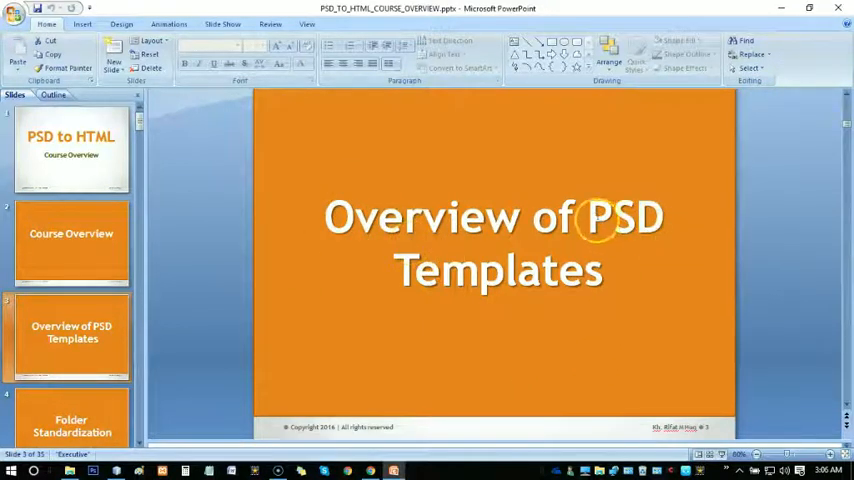
Switch from the PowerPoint slide to Chrome's Google search for 'psd templates free downloads'.
{"action": "left_click", "coordinate": [493, 243]}
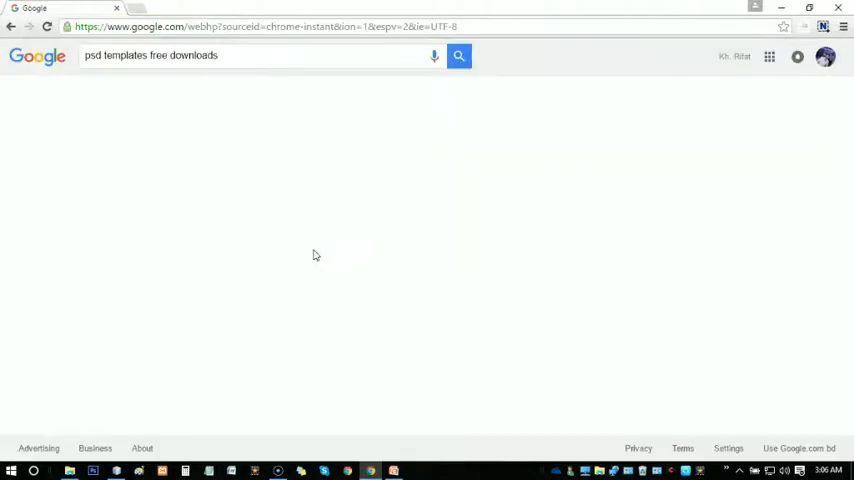
Run the search and open the '100+ Free Photoshop psd website templates - Designscrazed' result.
{"action": "left_click", "coordinate": [458, 55]}
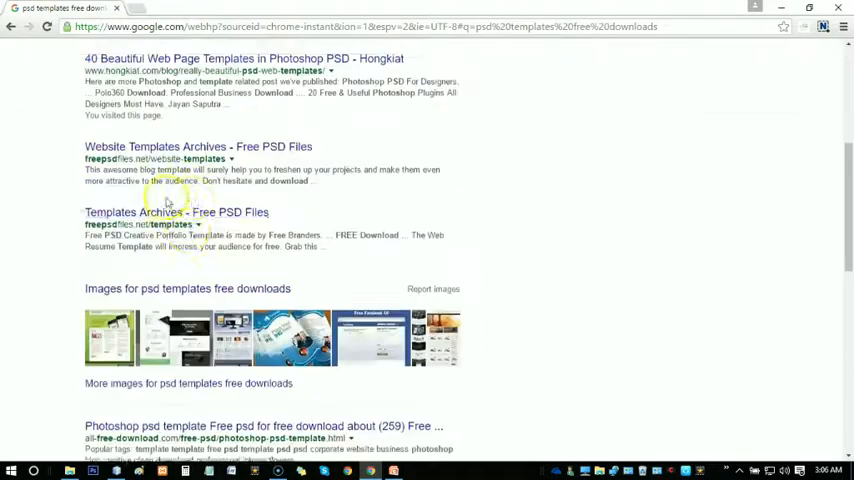
{"action": "scroll", "scroll_direction": "down", "scroll_amount": 3}
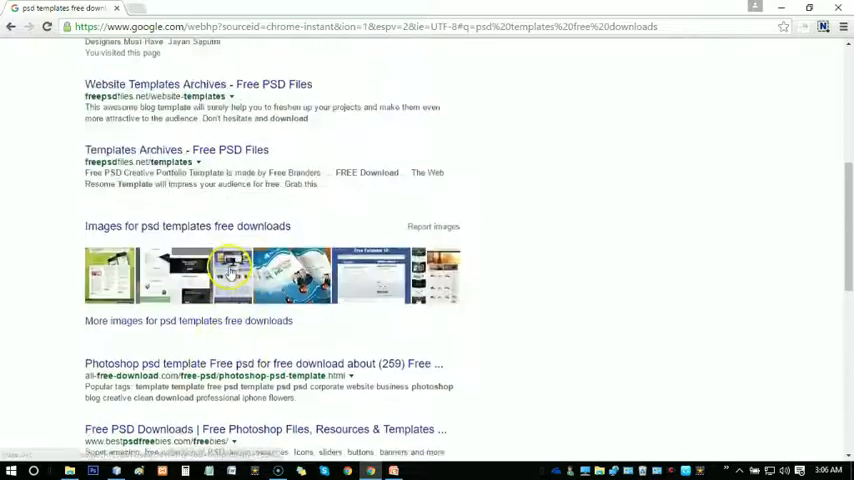
{"action": "scroll", "scroll_direction": "up", "scroll_amount": 3}
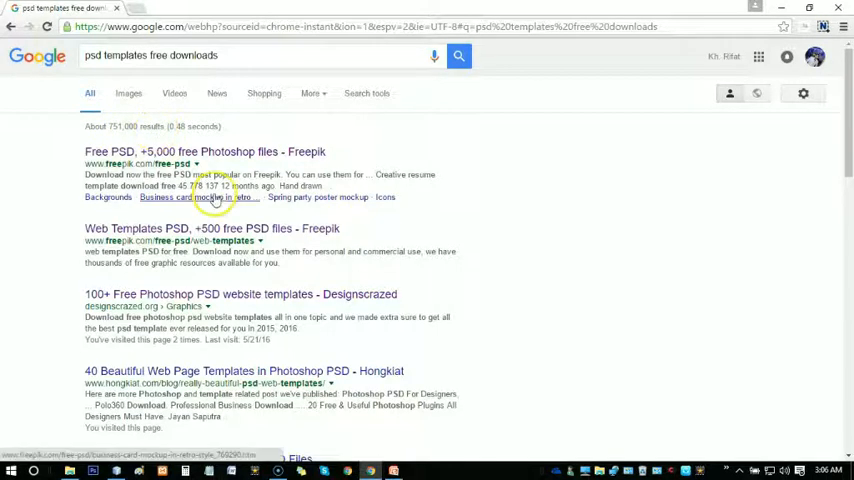
{"action": "left_click", "coordinate": [240, 294]}
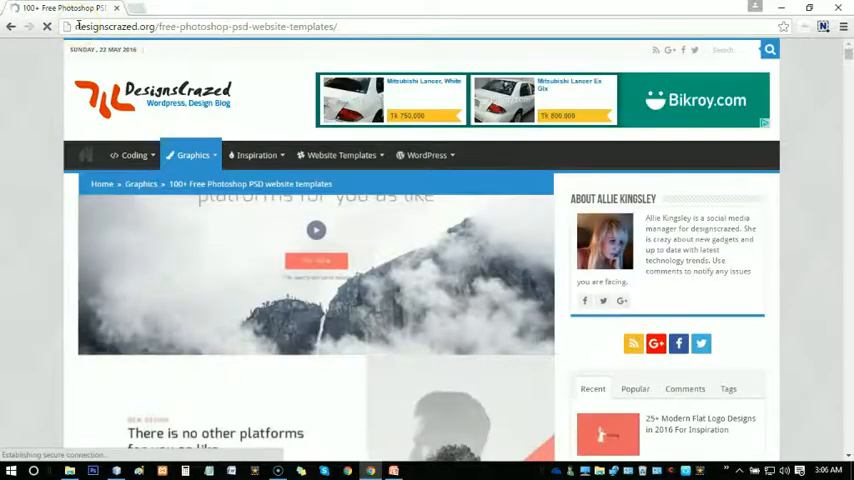
Scroll to 'Take – Free Mobile App Landing PSD' and open its download page.
{"action": "left_click", "coordinate": [190, 155]}
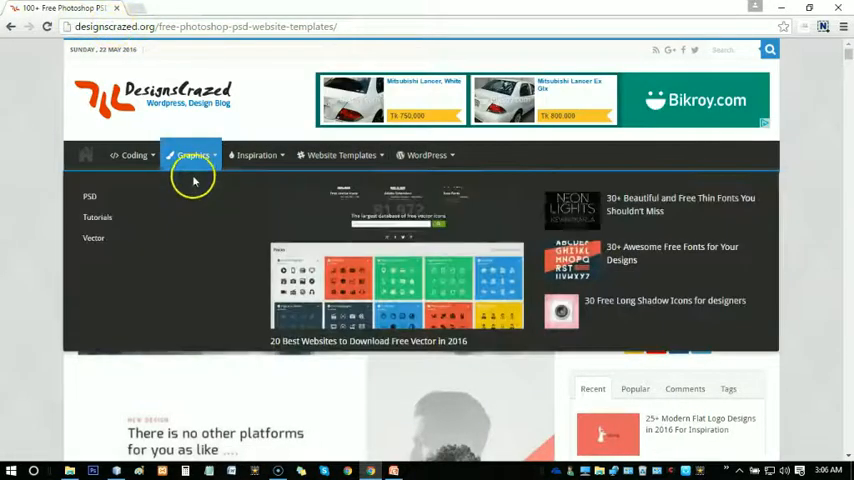
{"action": "scroll", "scroll_direction": "down", "scroll_amount": 3}
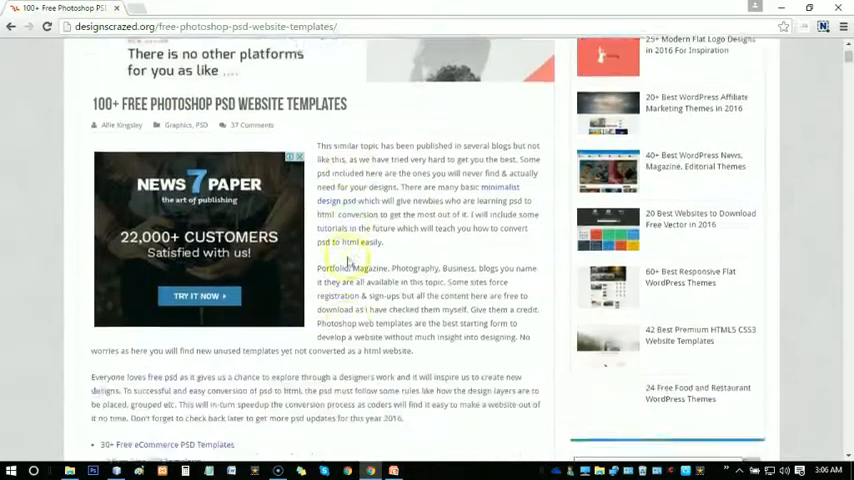
{"action": "scroll", "scroll_direction": "down", "scroll_amount": 3}
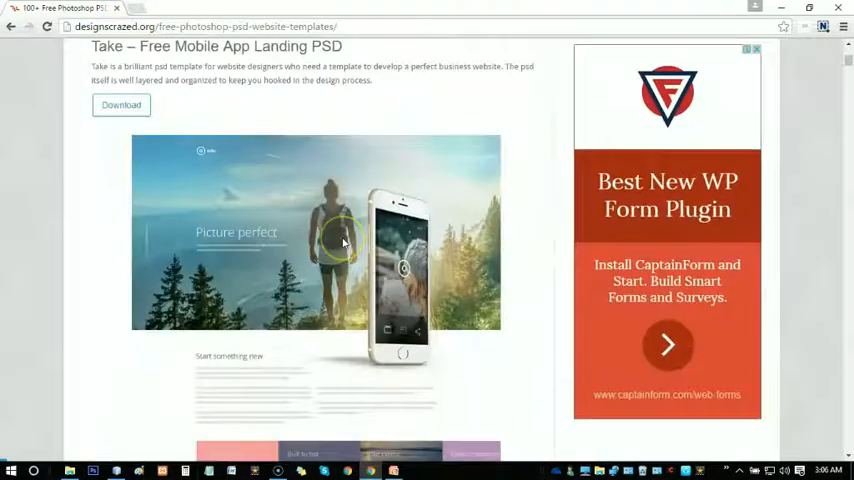
{"action": "scroll", "scroll_direction": "down", "scroll_amount": 3}
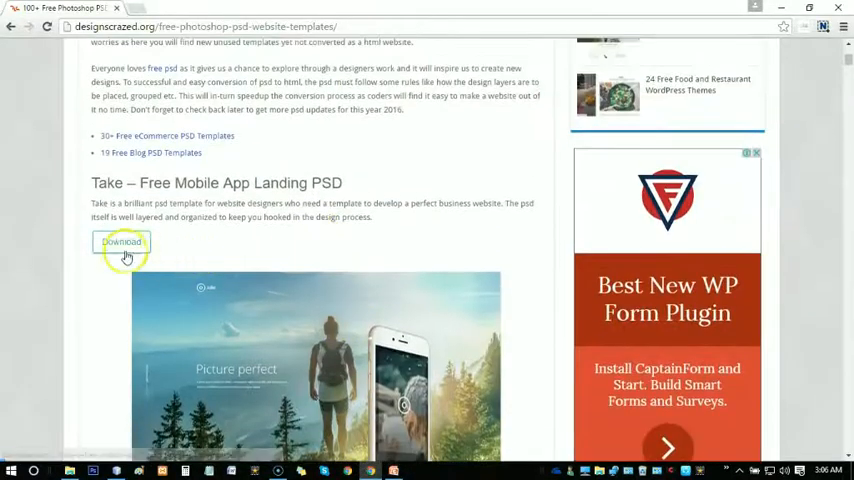
{"action": "left_click", "coordinate": [121, 241]}
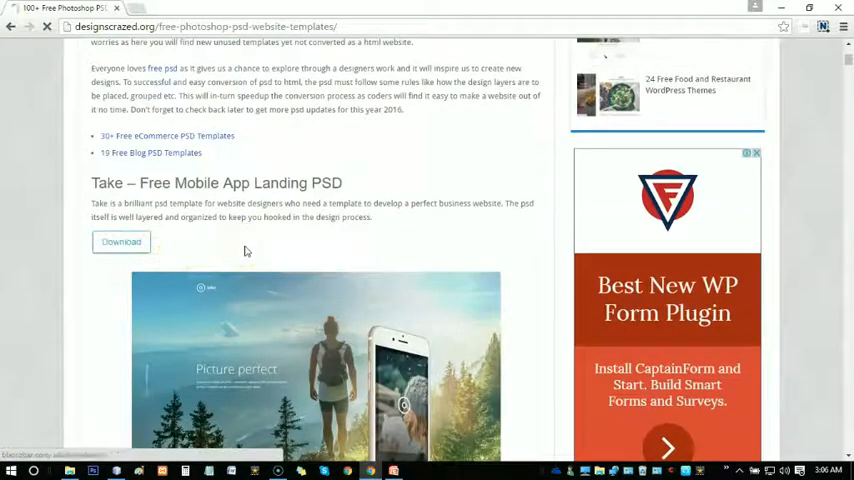
{"action": "left_click", "coordinate": [121, 241]}
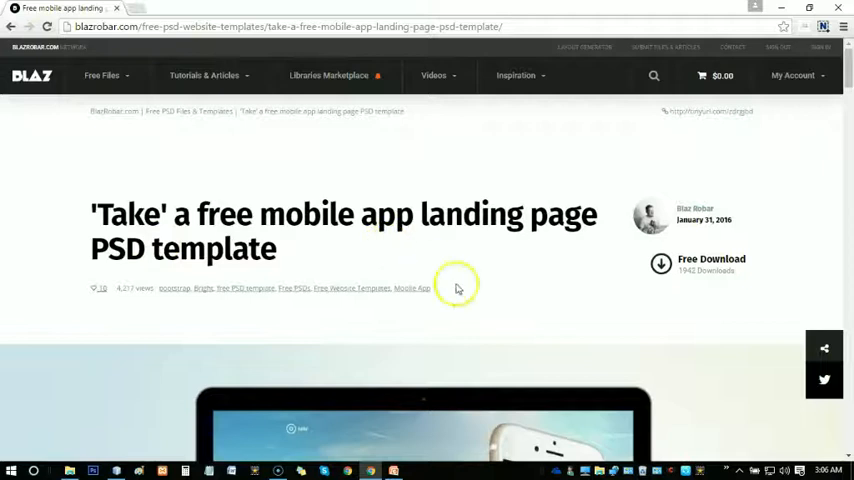
{"action": "mouse_move", "coordinate": [683, 289]}
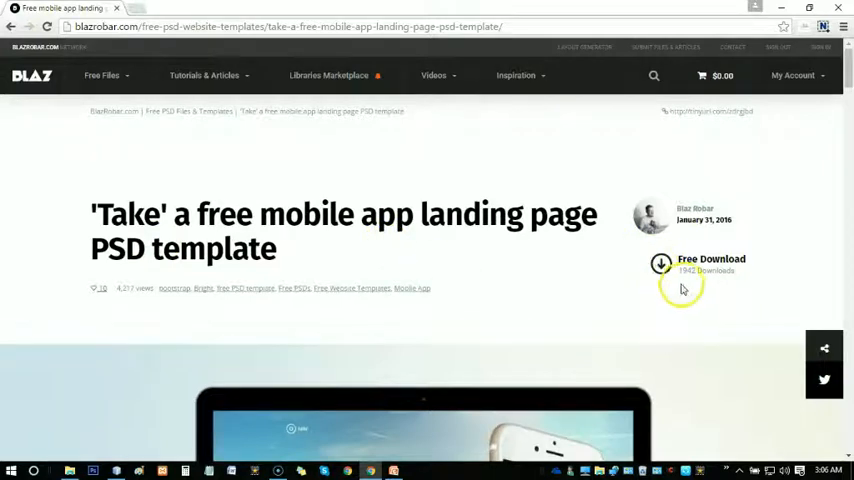
Review the Take template preview, then start the Take.zip free download.
{"action": "scroll", "scroll_direction": "down", "scroll_amount": 3}
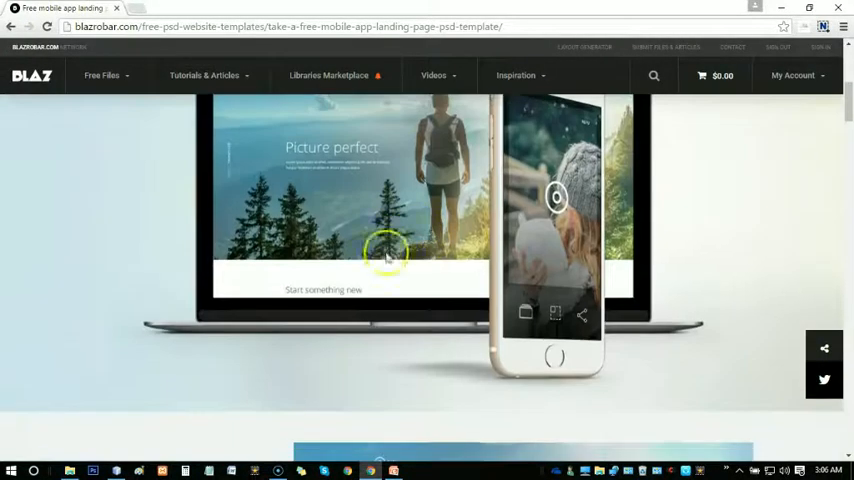
{"action": "scroll", "scroll_direction": "down", "scroll_amount": 3}
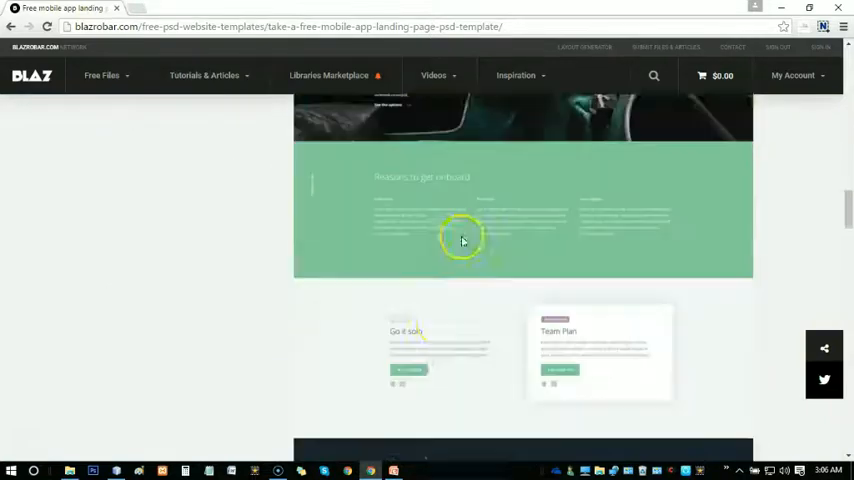
{"action": "scroll", "scroll_direction": "down", "scroll_amount": 3}
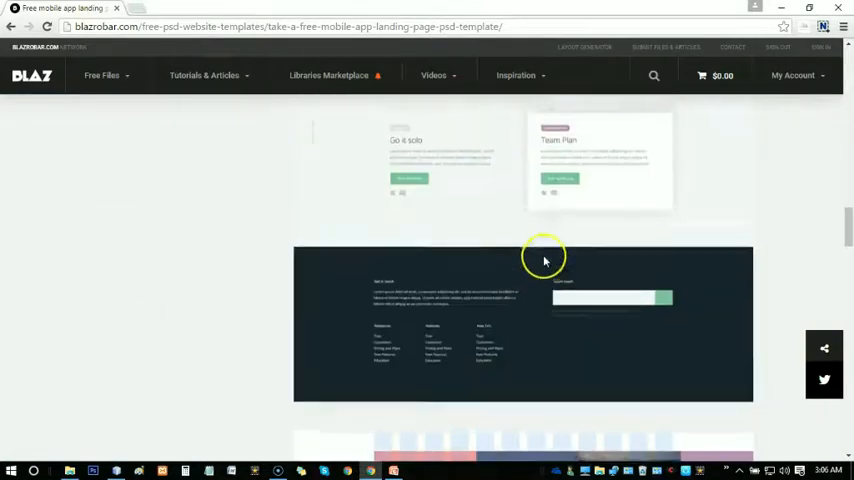
{"action": "scroll", "scroll_direction": "up", "scroll_amount": 3}
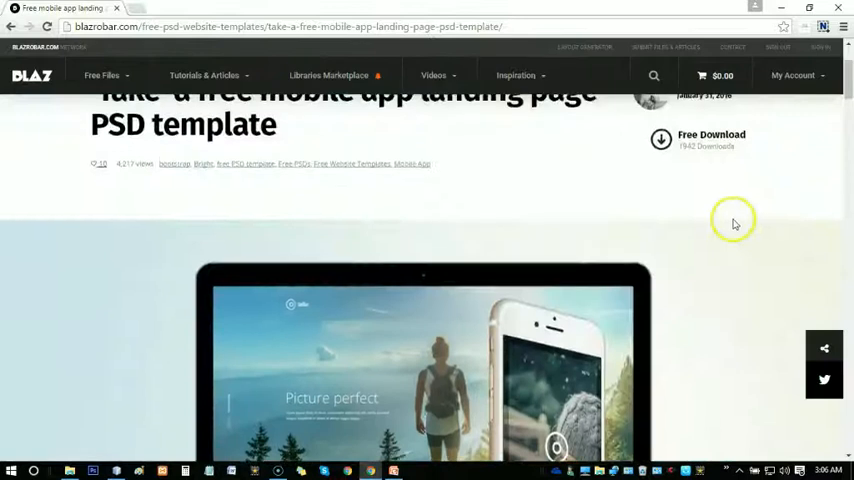
{"action": "scroll", "scroll_direction": "up", "scroll_amount": 3}
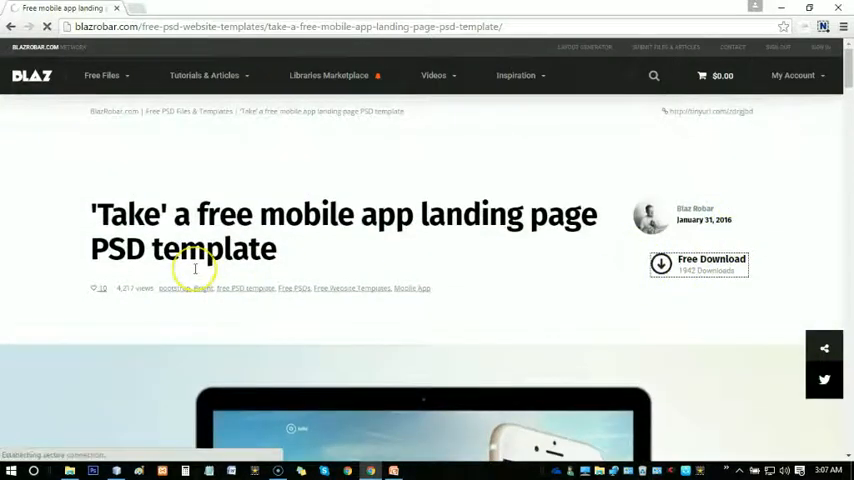
{"action": "left_click", "coordinate": [711, 263]}
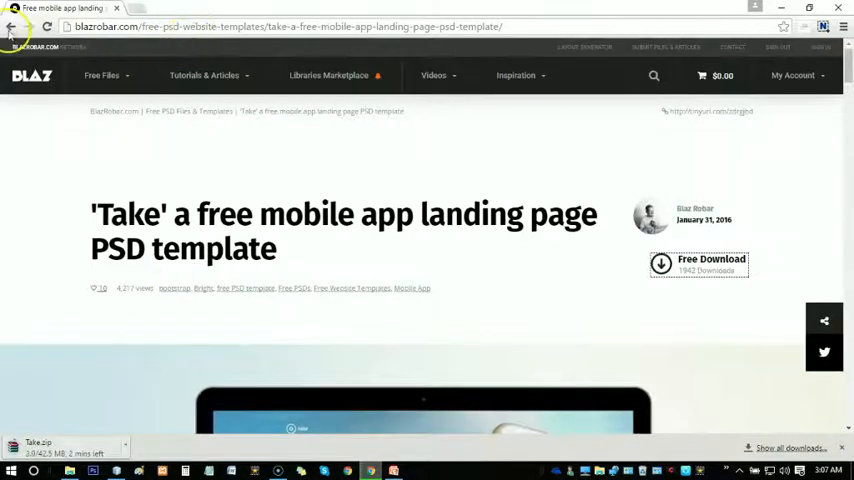
Go back to DesignsCrazed and open the Craft Lance free web PSD download page.
{"action": "left_click", "coordinate": [11, 27]}
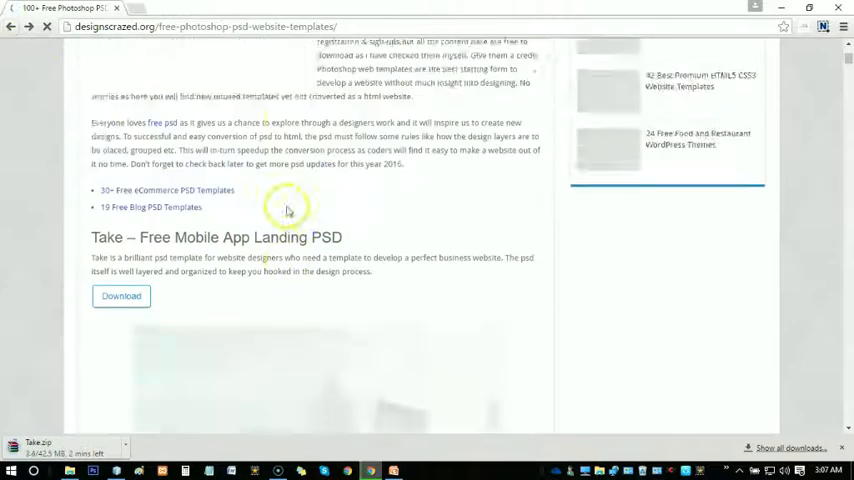
{"action": "scroll", "scroll_direction": "down", "scroll_amount": 3}
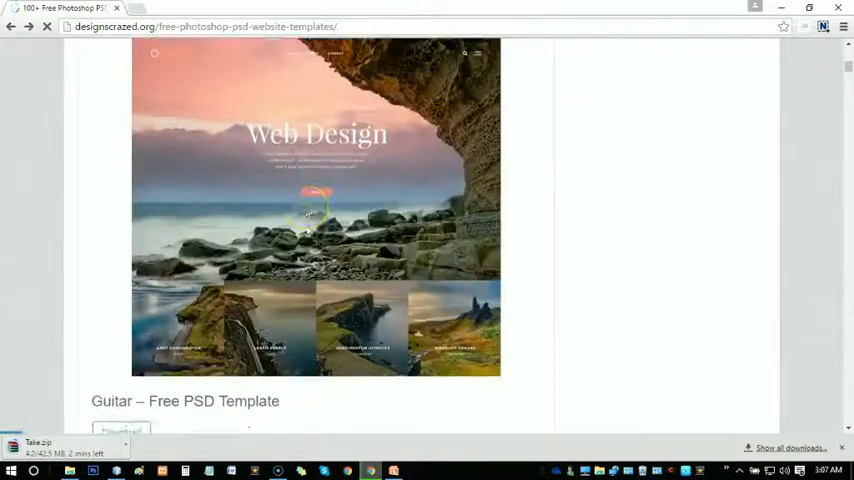
{"action": "scroll", "scroll_direction": "down", "scroll_amount": 3}
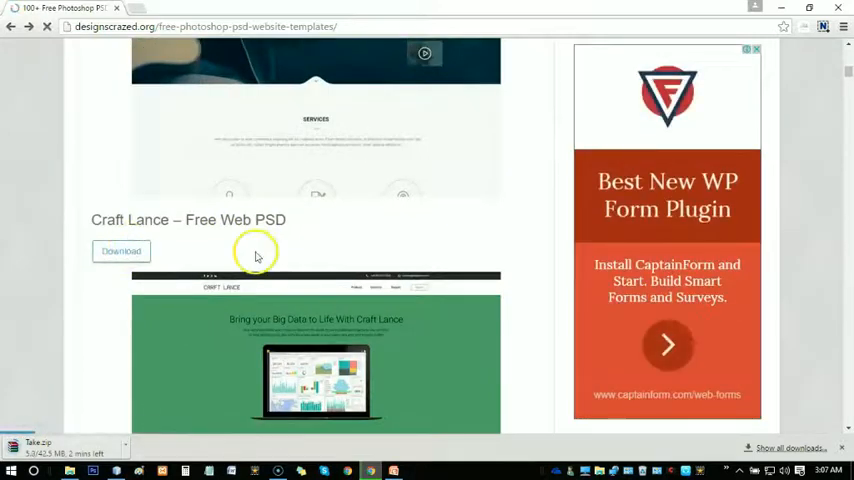
{"action": "left_click", "coordinate": [120, 251]}
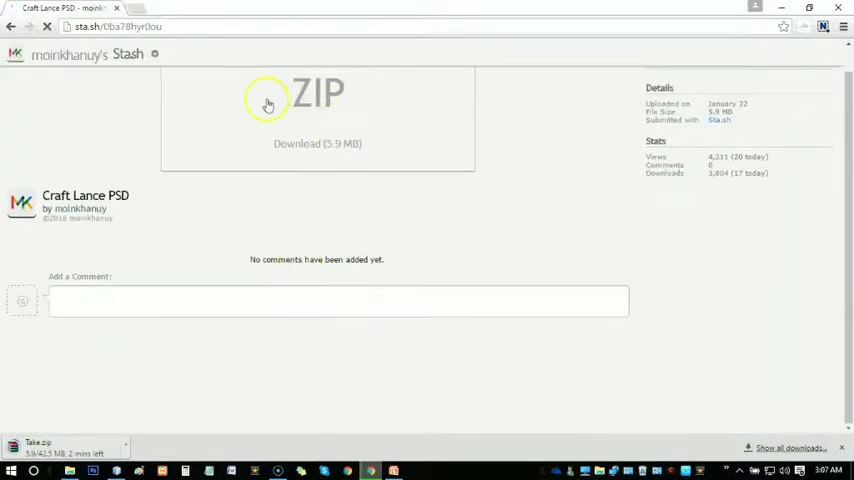
{"action": "mouse_move", "coordinate": [380, 214]}
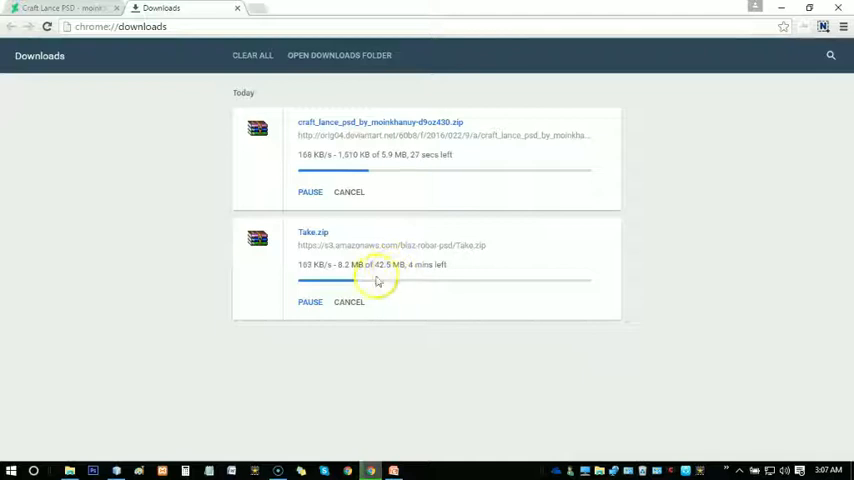
Return to the Craft Lance PSD page on Sta.sh.
{"action": "left_click", "coordinate": [349, 302]}
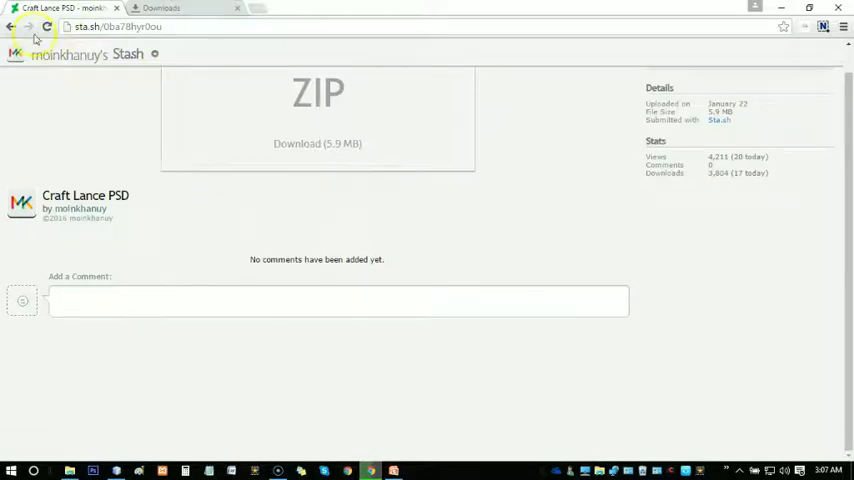
Open the Pax Template download, tick 'I'm not a robot', then switch to Downloads.
{"action": "left_click", "coordinate": [11, 26]}
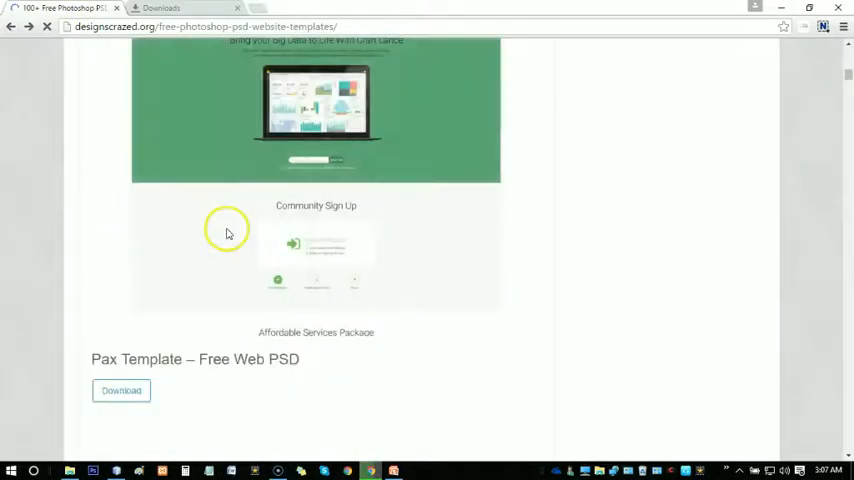
{"action": "scroll", "scroll_direction": "down", "scroll_amount": 3}
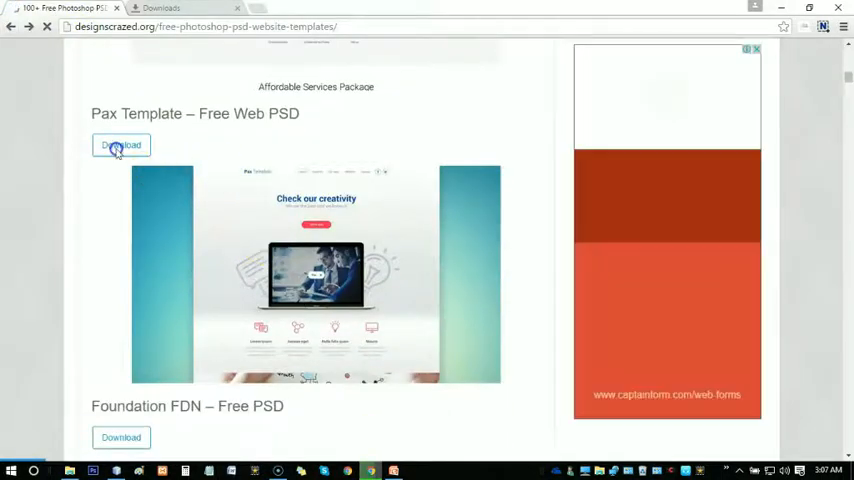
{"action": "left_click", "coordinate": [120, 145]}
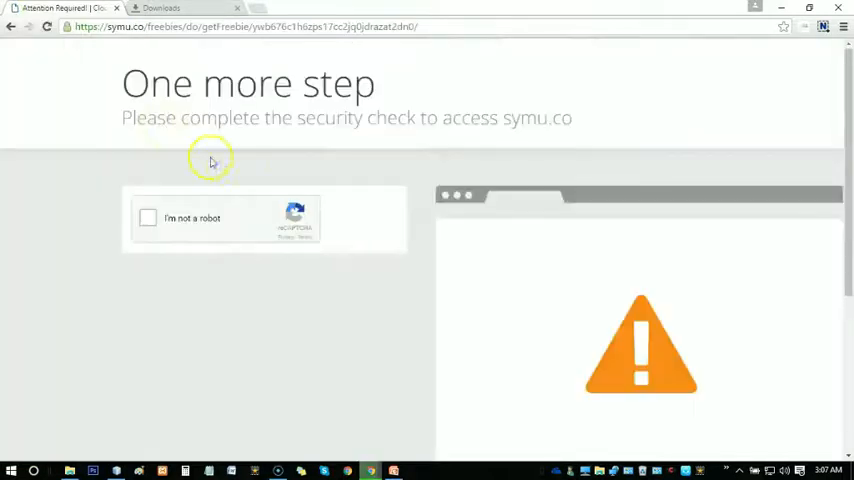
{"action": "left_click", "coordinate": [147, 218]}
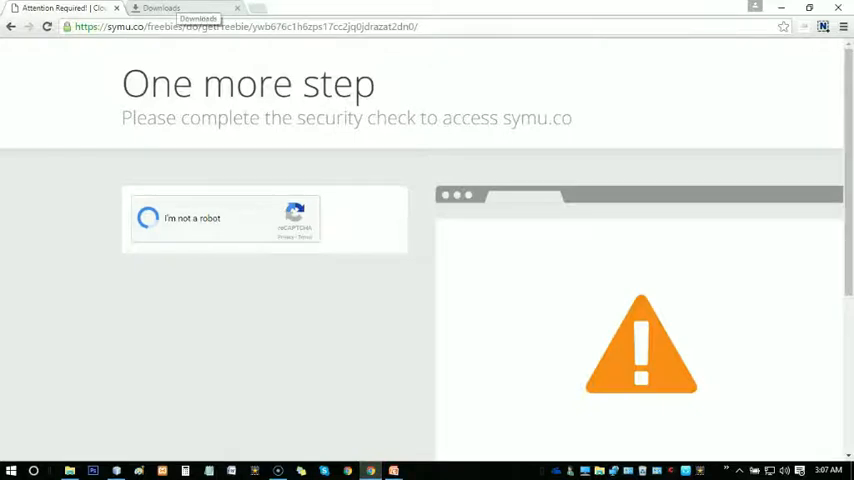
{"action": "left_click", "coordinate": [147, 217]}
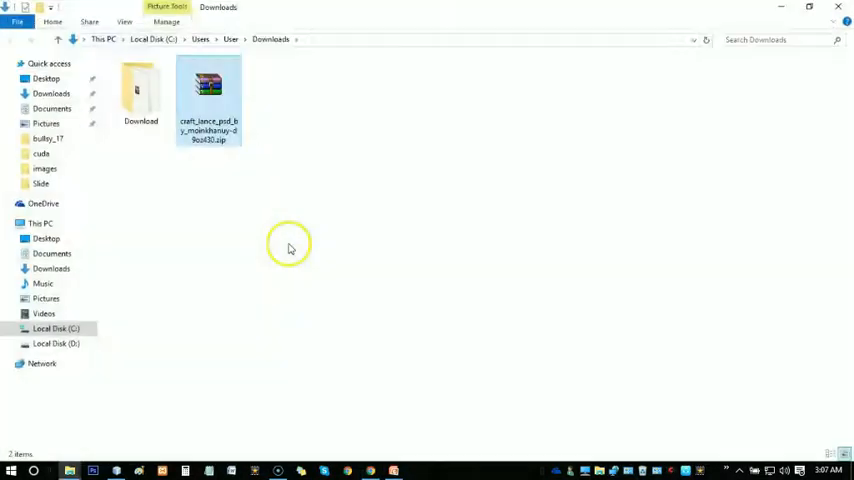
Extract the craft_lance zip here via its right-click menu.
{"action": "left_click", "coordinate": [208, 100]}
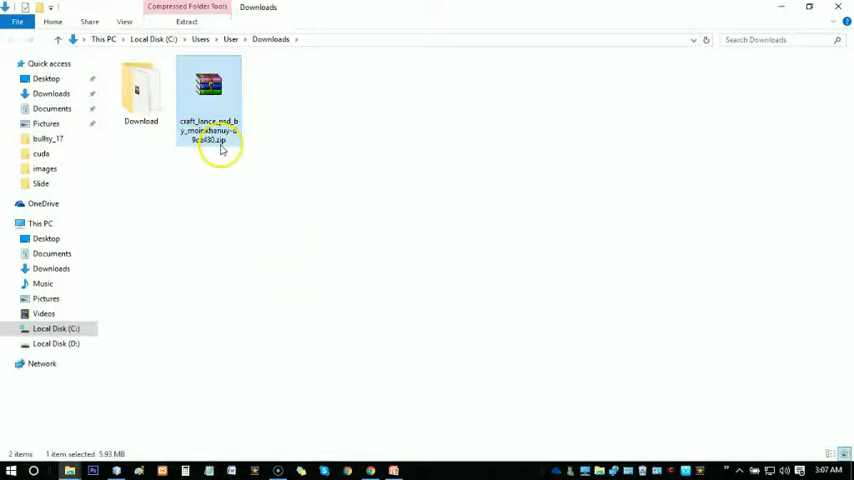
{"action": "right_click", "coordinate": [208, 95]}
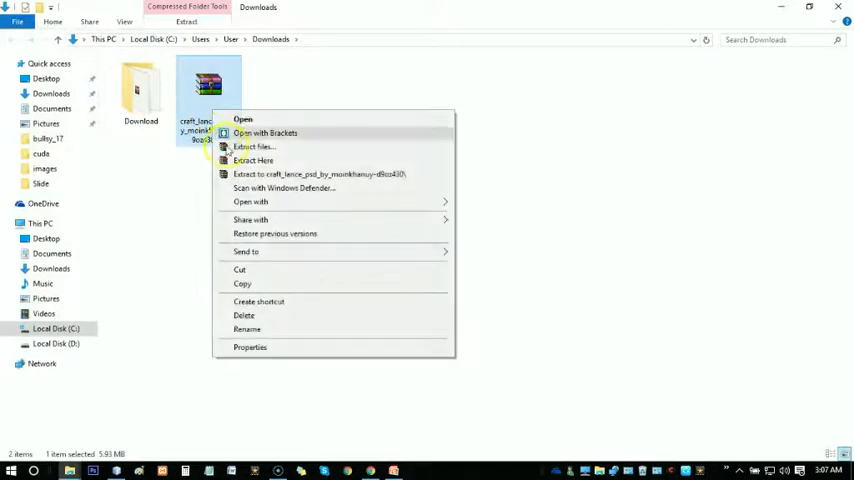
{"action": "left_click", "coordinate": [253, 160]}
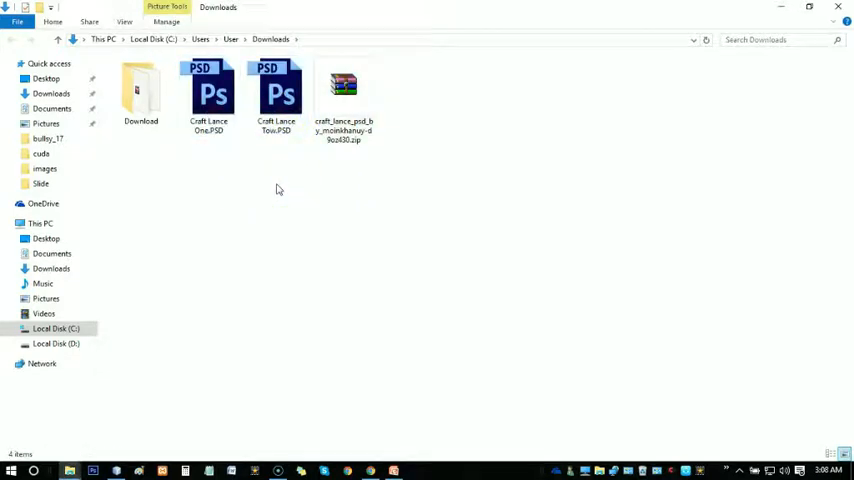
Select the extracted Craft Lance One.PSD and Craft Lance Tow.PSD files.
{"action": "left_click", "coordinate": [209, 95]}
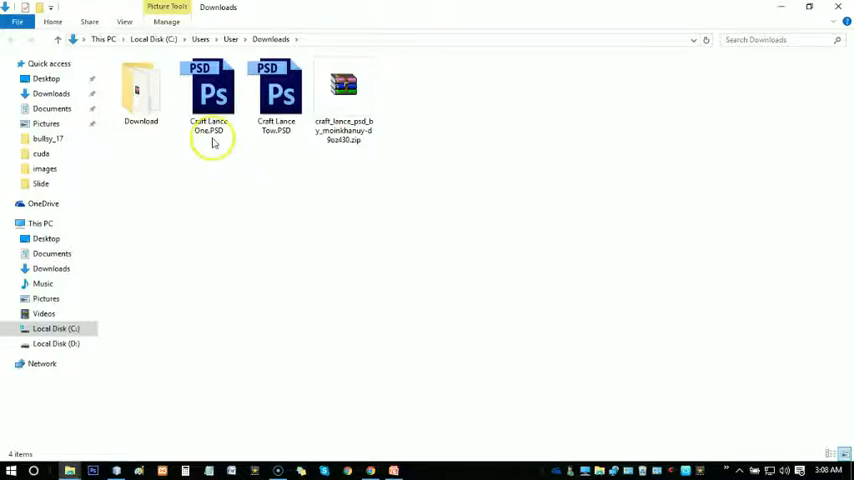
{"action": "left_click", "coordinate": [208, 95]}
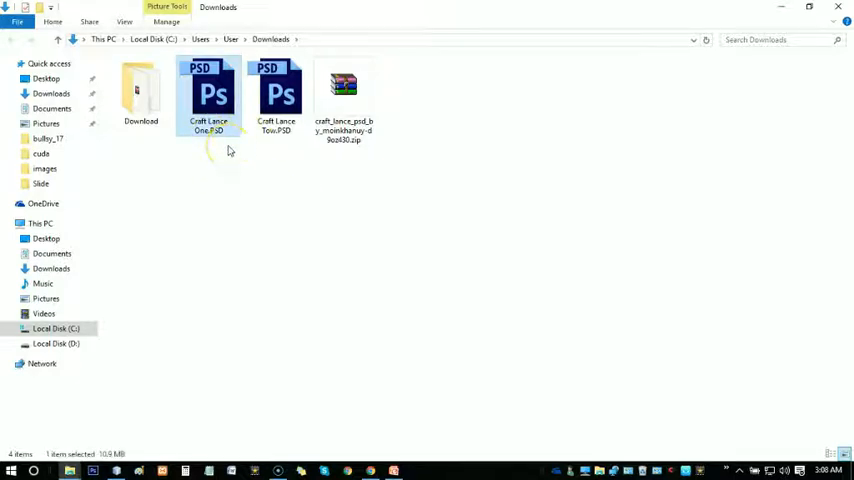
{"action": "mouse_move", "coordinate": [246, 181]}
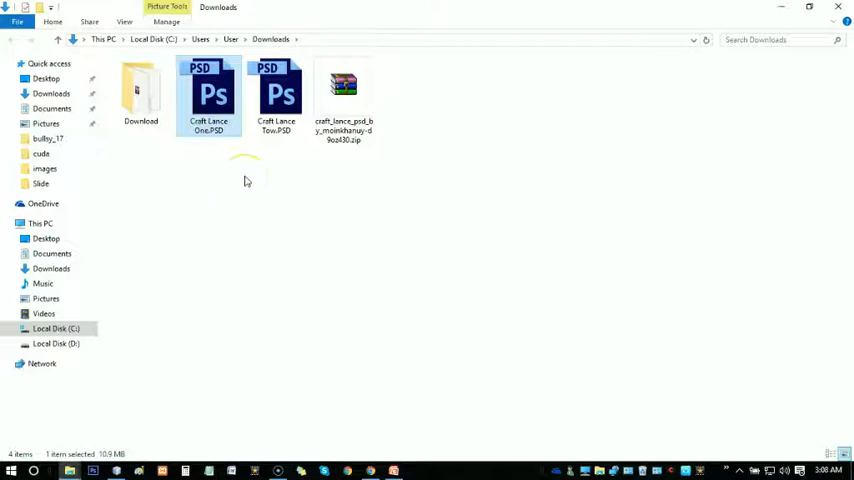
{"action": "left_click", "coordinate": [277, 95]}
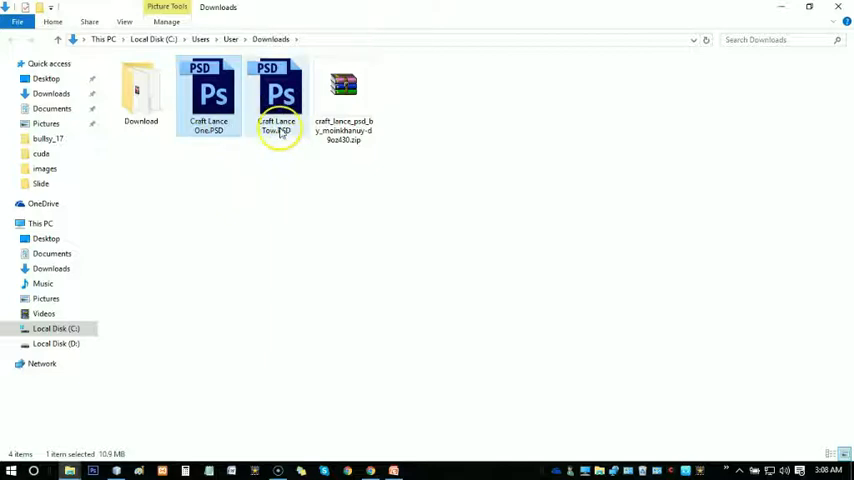
{"action": "left_click", "coordinate": [279, 95]}
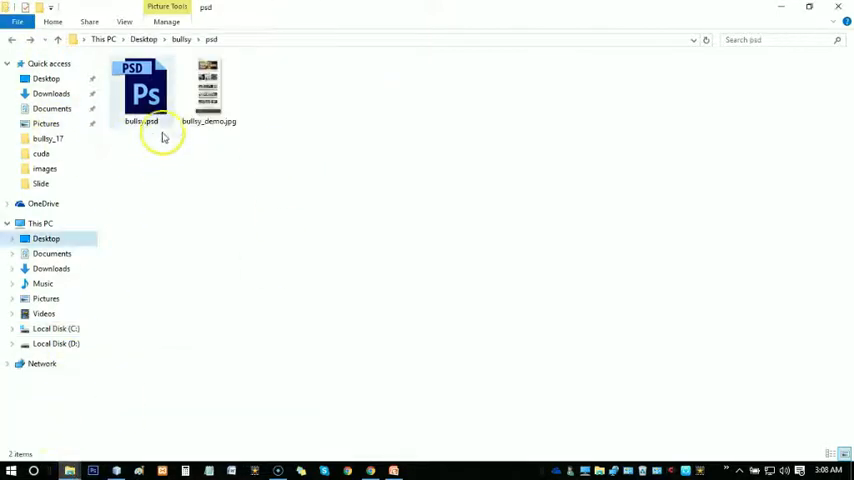
{"action": "left_click", "coordinate": [208, 90]}
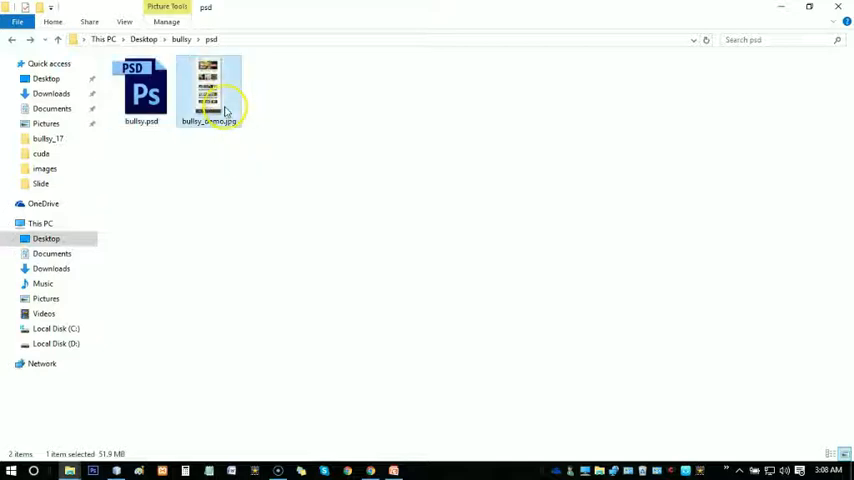
{"action": "left_click", "coordinate": [208, 90]}
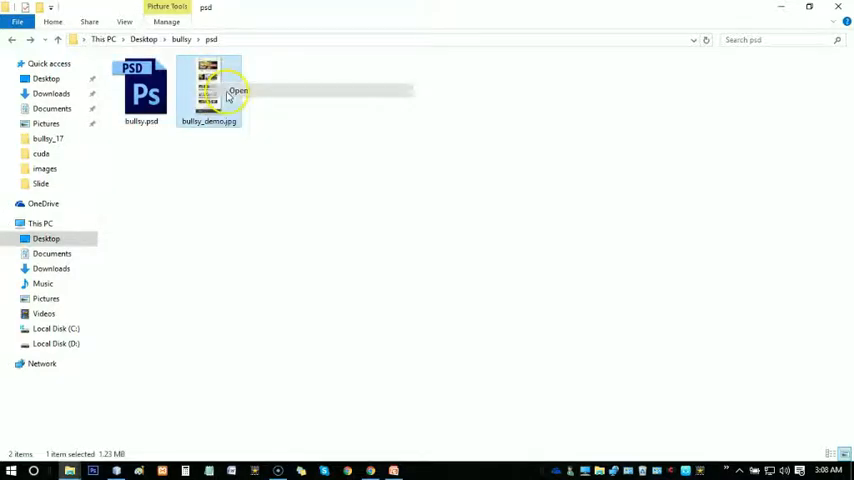
{"action": "double_click", "coordinate": [208, 90]}
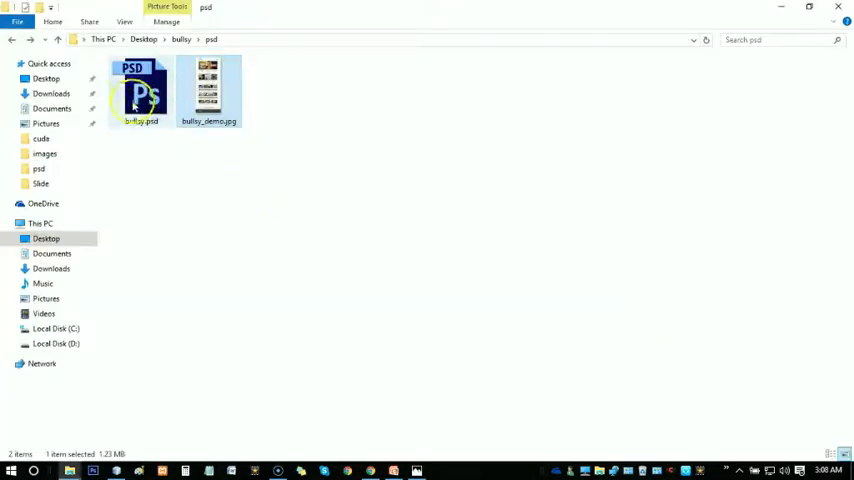
{"action": "left_click", "coordinate": [218, 228]}
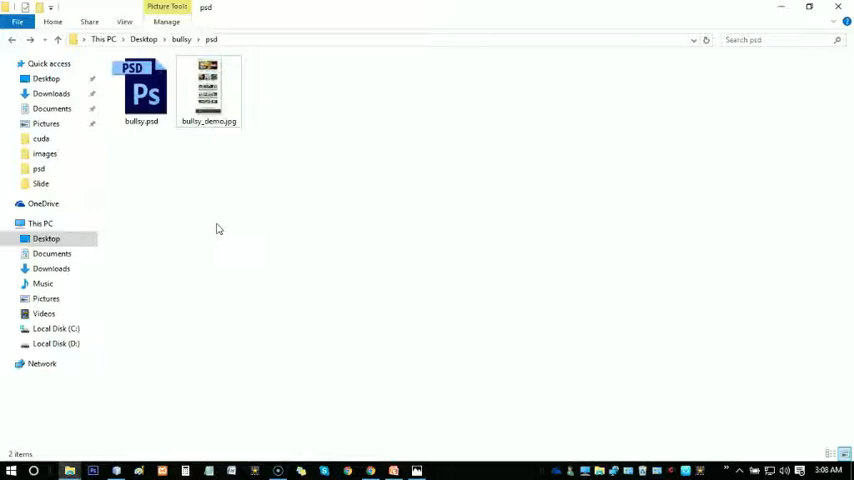
{"action": "left_click", "coordinate": [141, 90]}
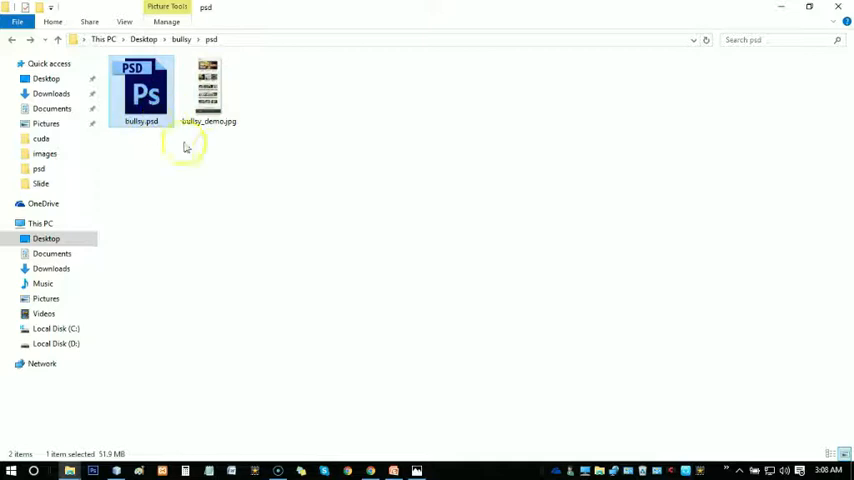
{"action": "left_click", "coordinate": [51, 93]}
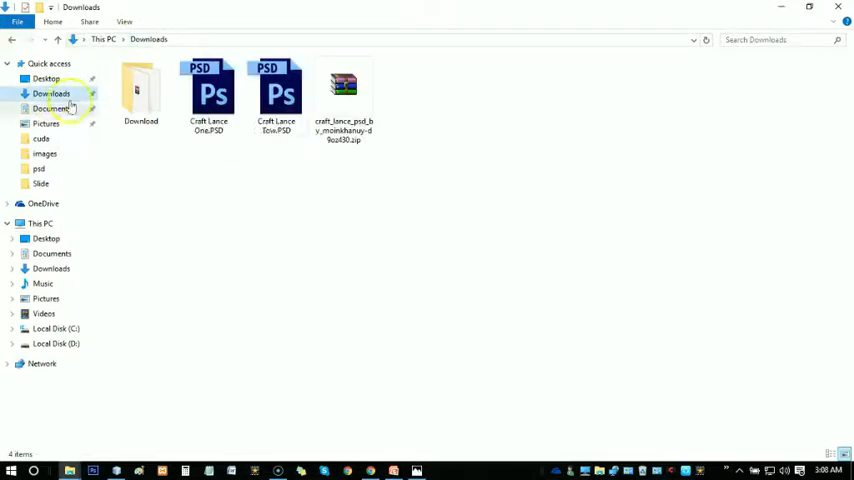
{"action": "left_click", "coordinate": [343, 100]}
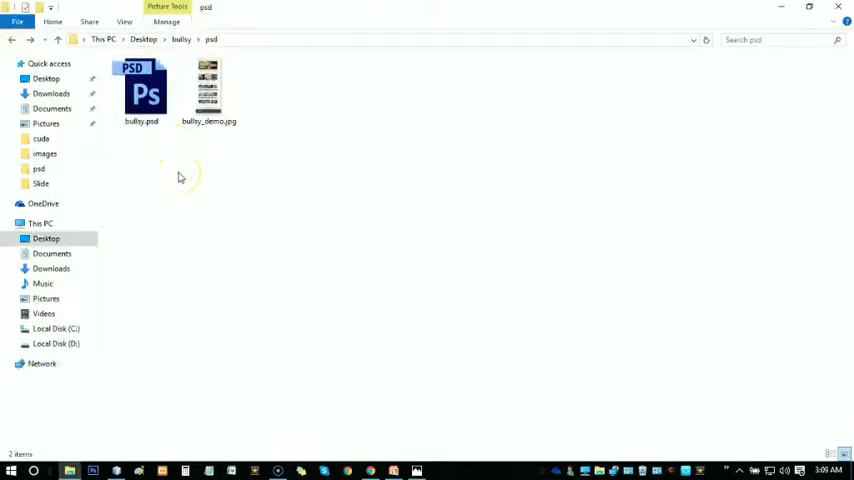
{"action": "left_click", "coordinate": [208, 90]}
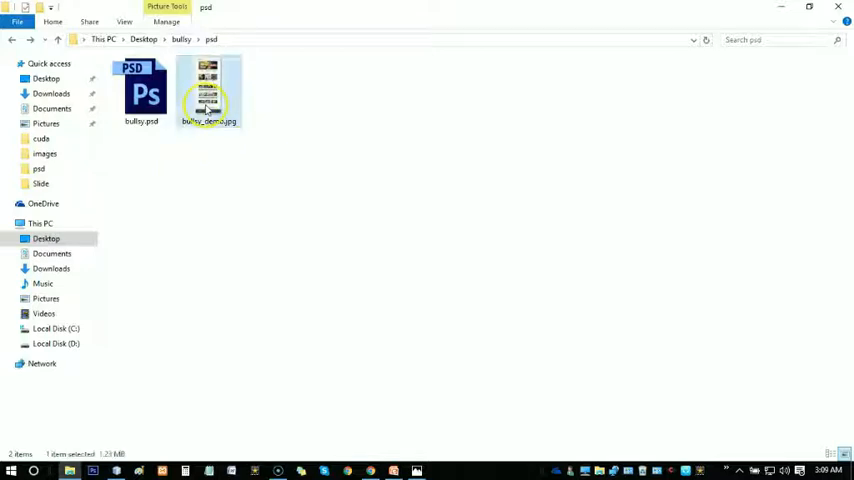
Open bullsy_demo.jpg in Photos, review the design, and close it.
{"action": "double_click", "coordinate": [208, 93]}
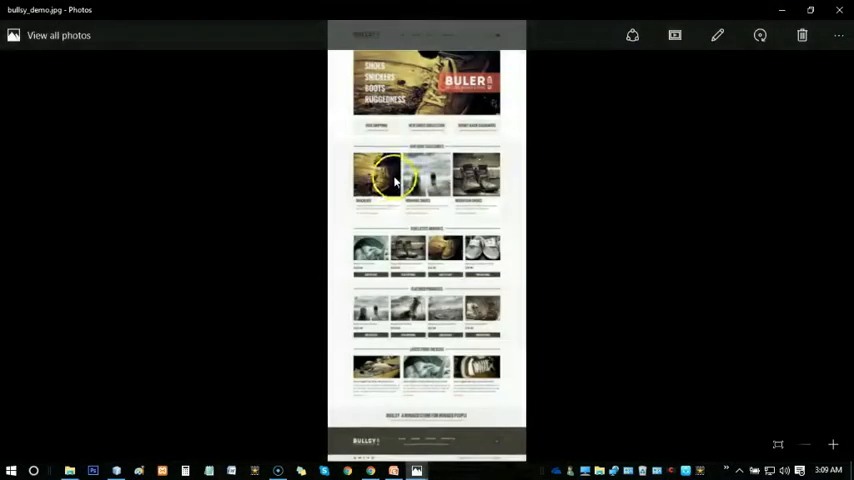
{"action": "mouse_move", "coordinate": [490, 215]}
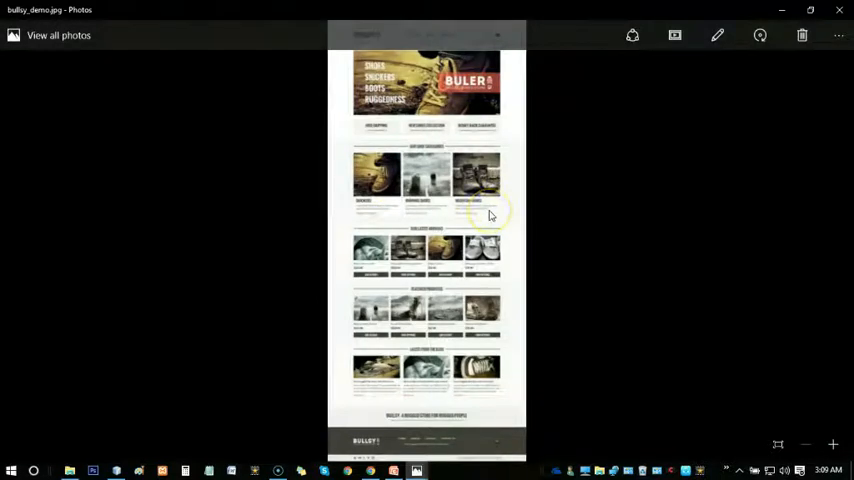
{"action": "mouse_move", "coordinate": [645, 180]}
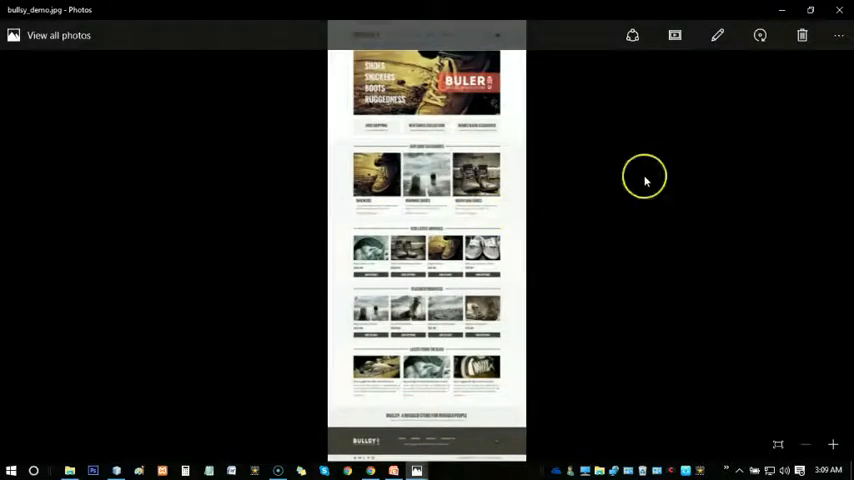
{"action": "mouse_move", "coordinate": [838, 12]}
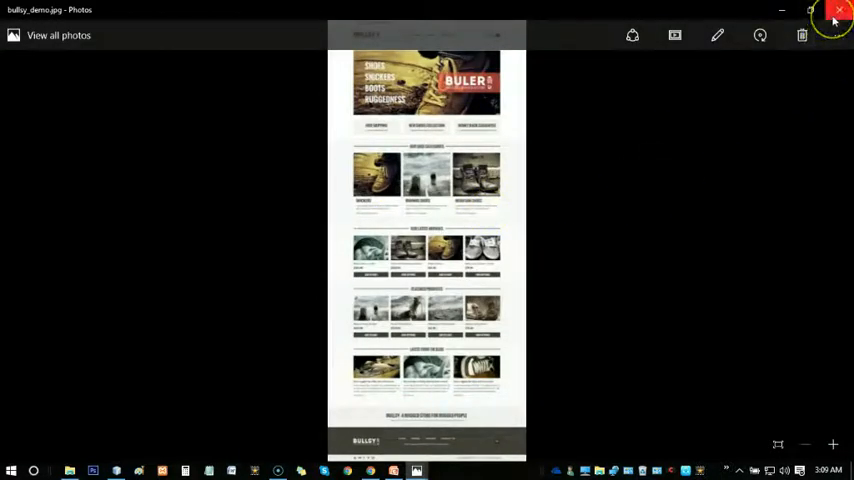
{"action": "left_click", "coordinate": [838, 10]}
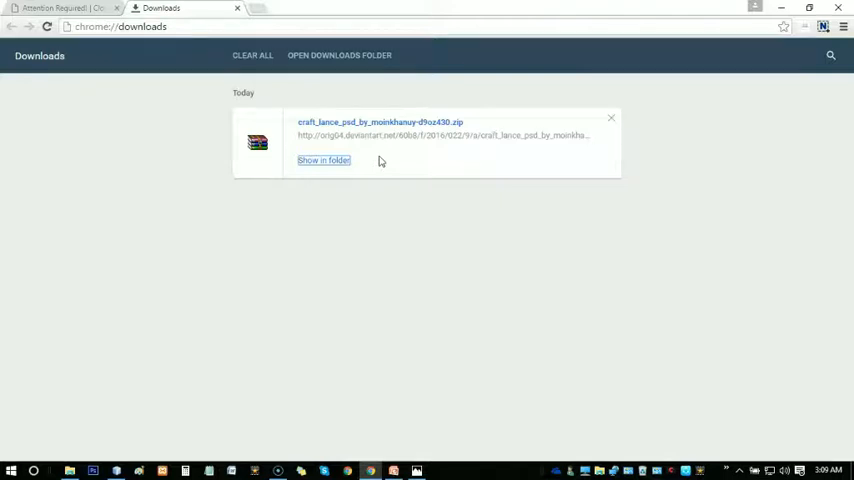
{"action": "mouse_move", "coordinate": [379, 169]}
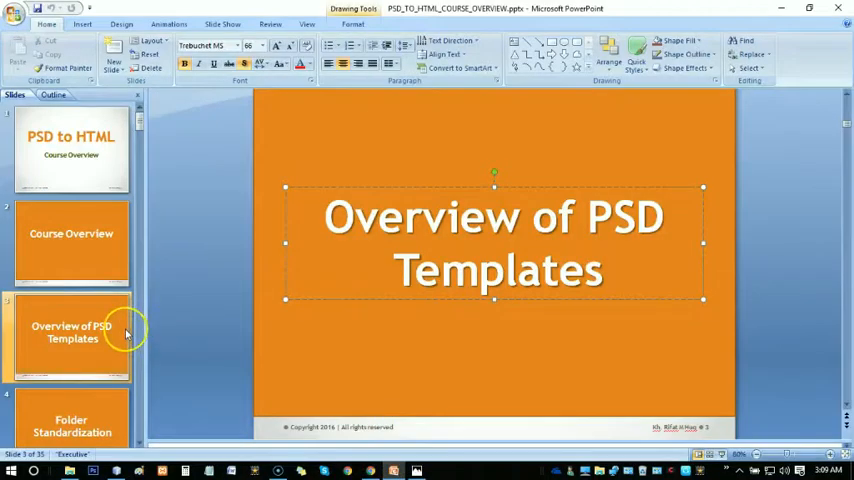
Select slide 4, Folder Standardization, in the Slides thumbnail pane.
{"action": "left_click", "coordinate": [71, 420]}
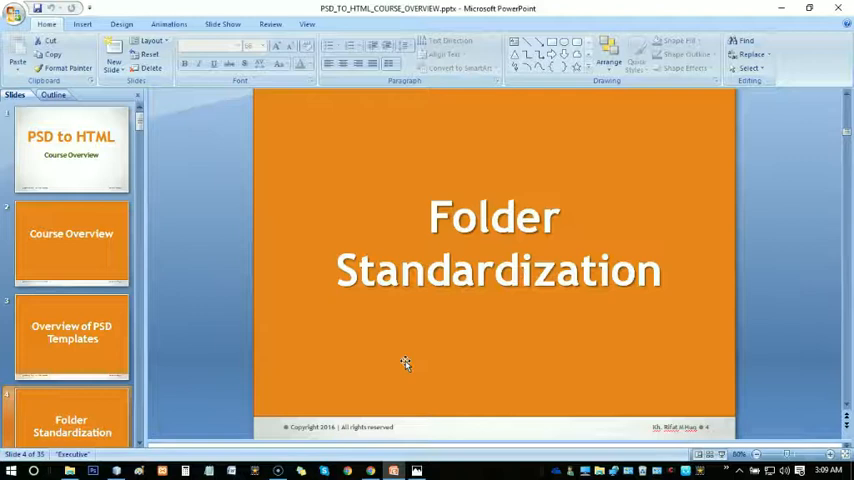
{"action": "mouse_move", "coordinate": [27, 456]}
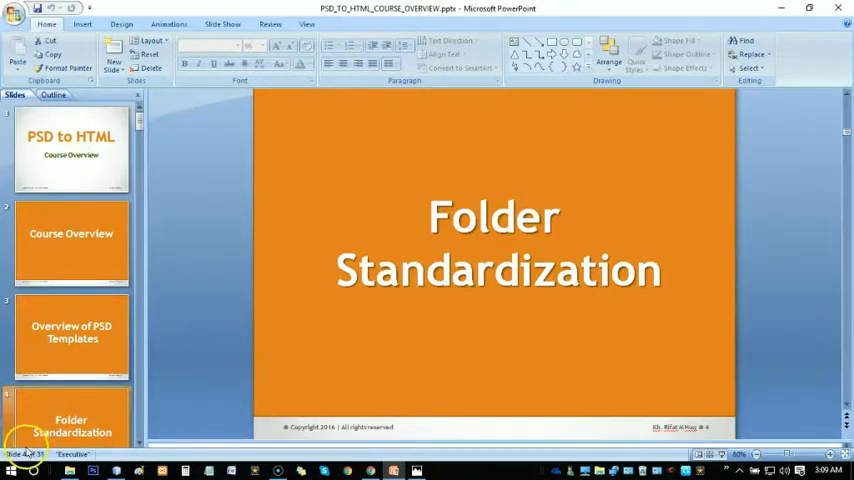